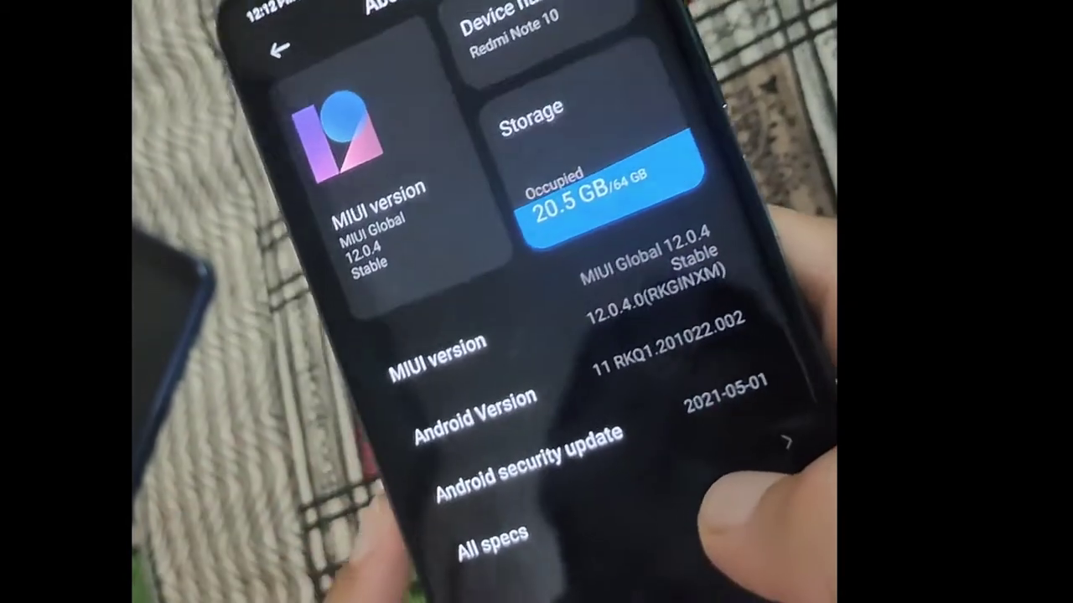
scroll("down", 3)
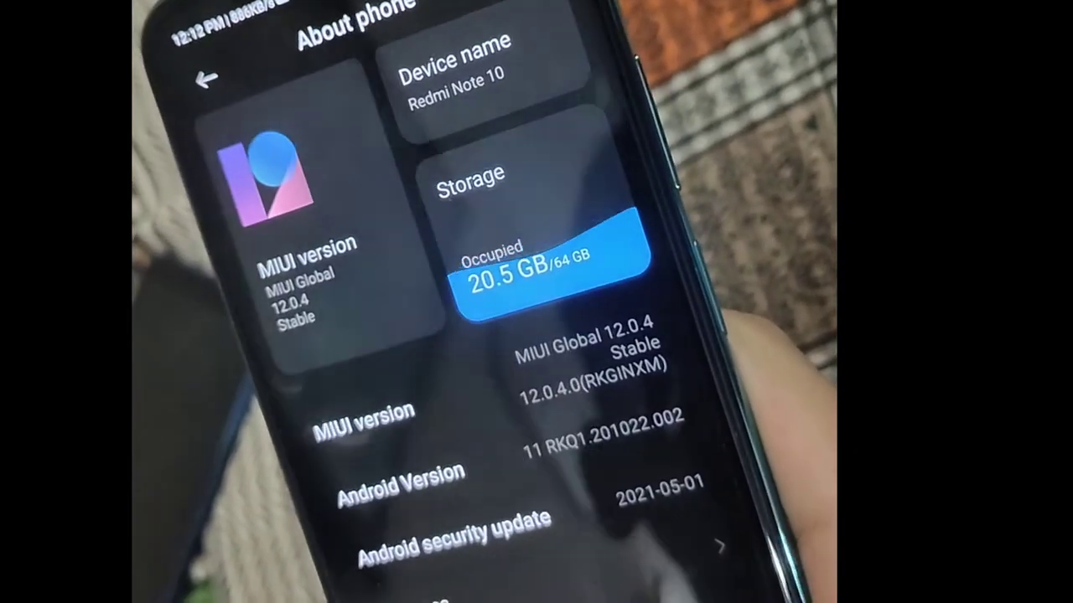
scroll("down", 3)
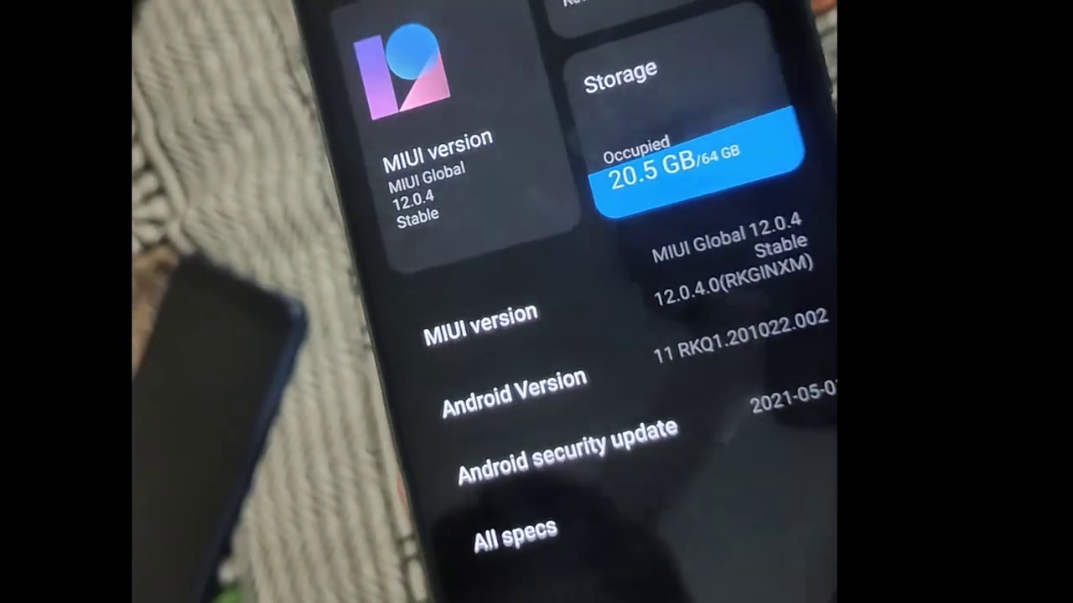